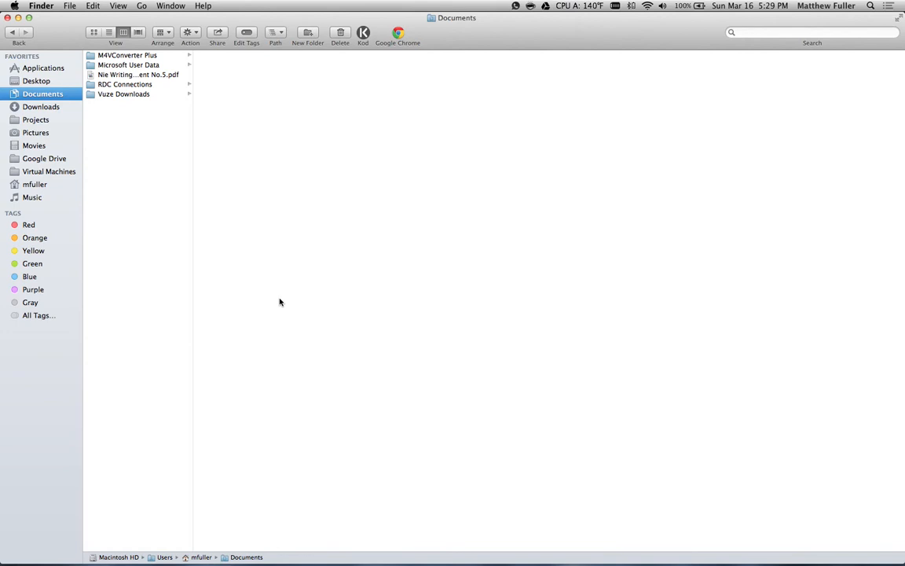
Step: Start a Spotlight search for 'secu' to find Security & Privacy
{"action": "left_click", "coordinate": [871, 5]}
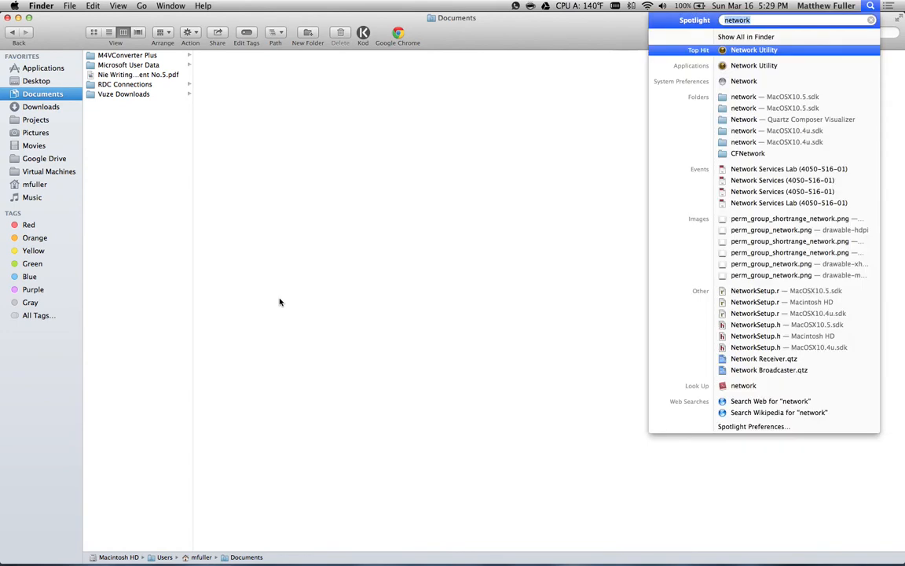
{"action": "type", "text": "secu"}
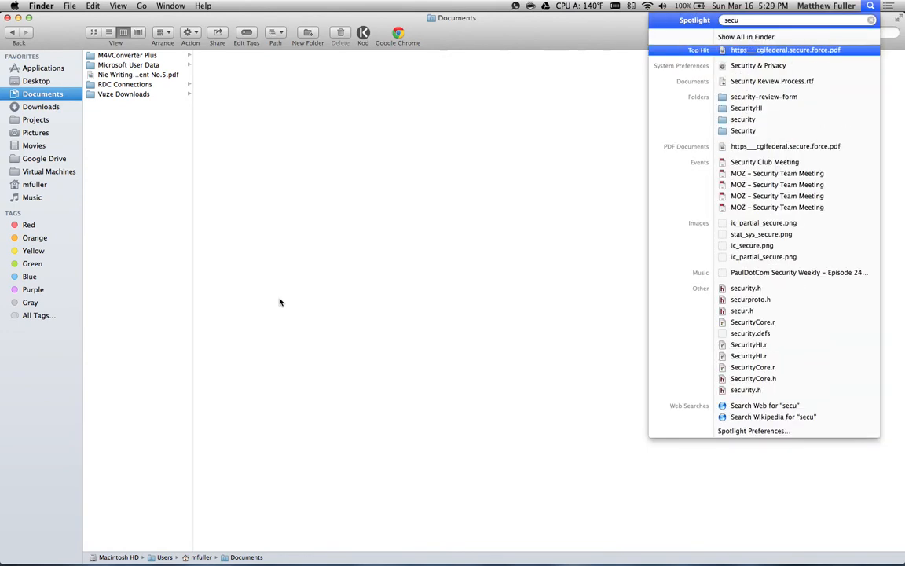
Step: Open Security & Privacy from Spotlight, return to all preferences, then reopen Security & Privacy
{"action": "left_click", "coordinate": [759, 65]}
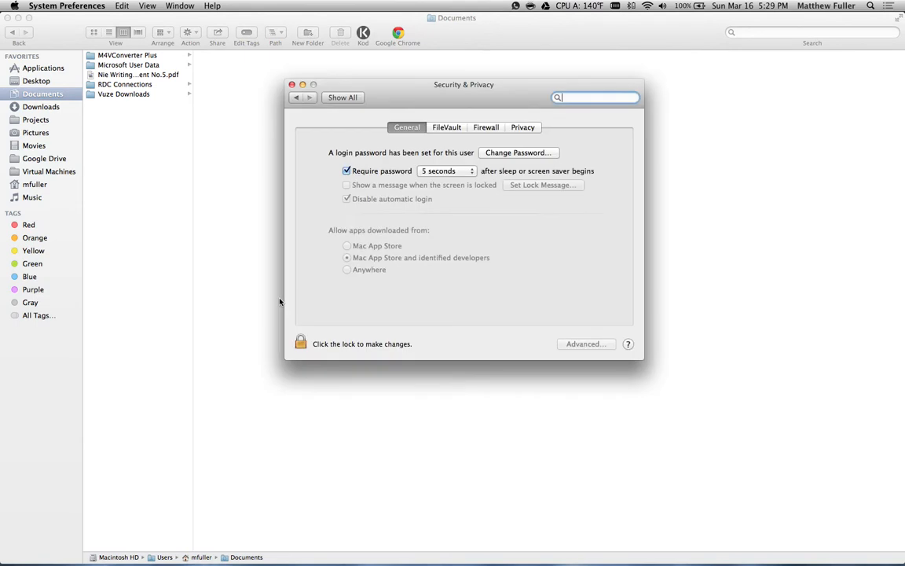
{"action": "mouse_move", "coordinate": [378, 87]}
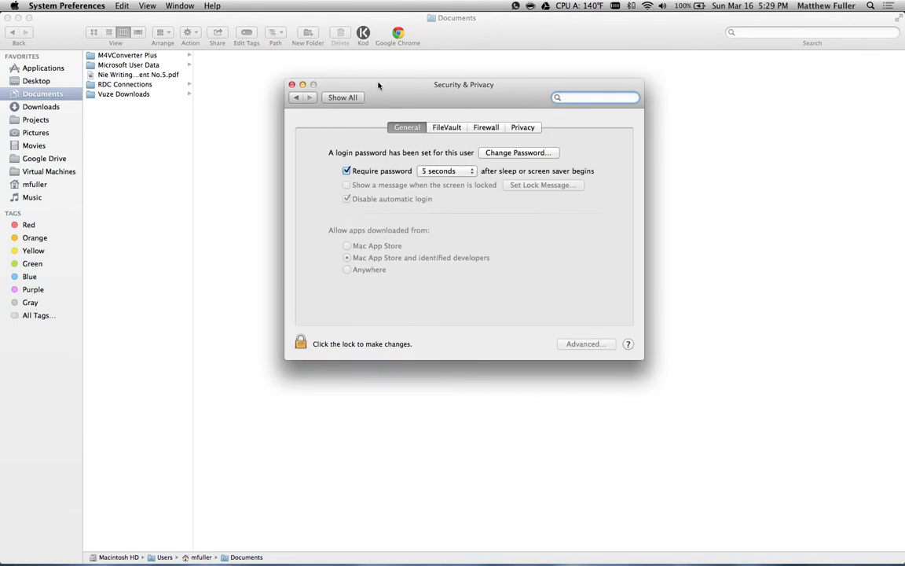
{"action": "left_click", "coordinate": [342, 97]}
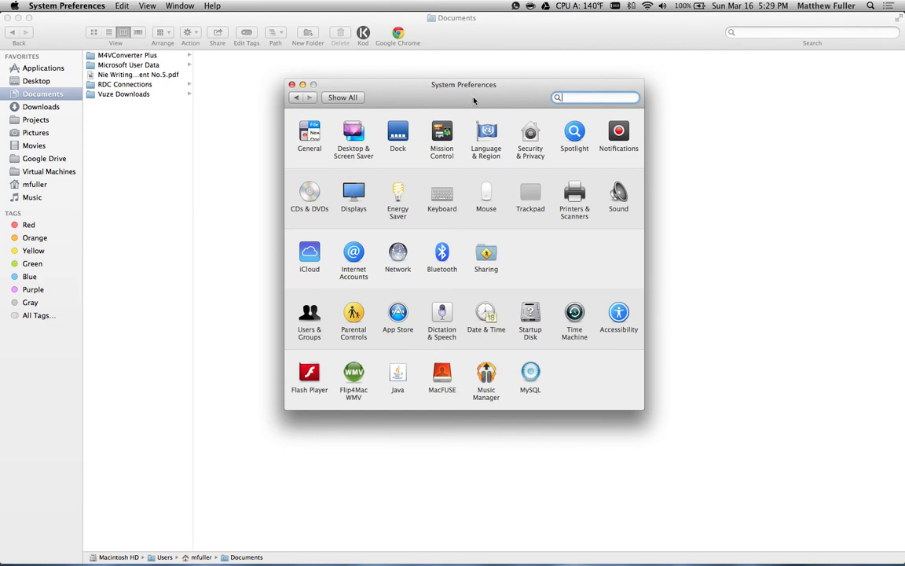
{"action": "left_click", "coordinate": [530, 133]}
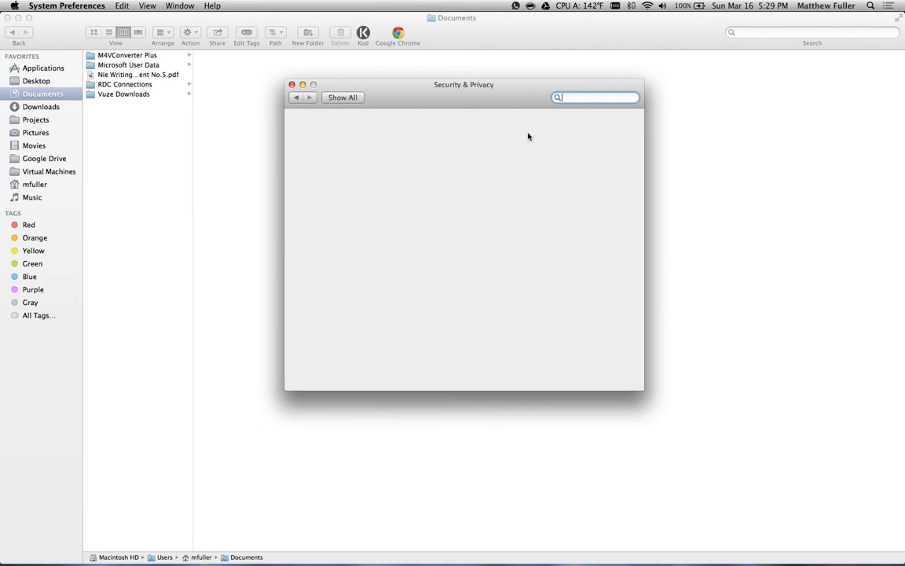
Step: Switch to the Firewall tab and unlock it with the administrator password
{"action": "left_click", "coordinate": [486, 127]}
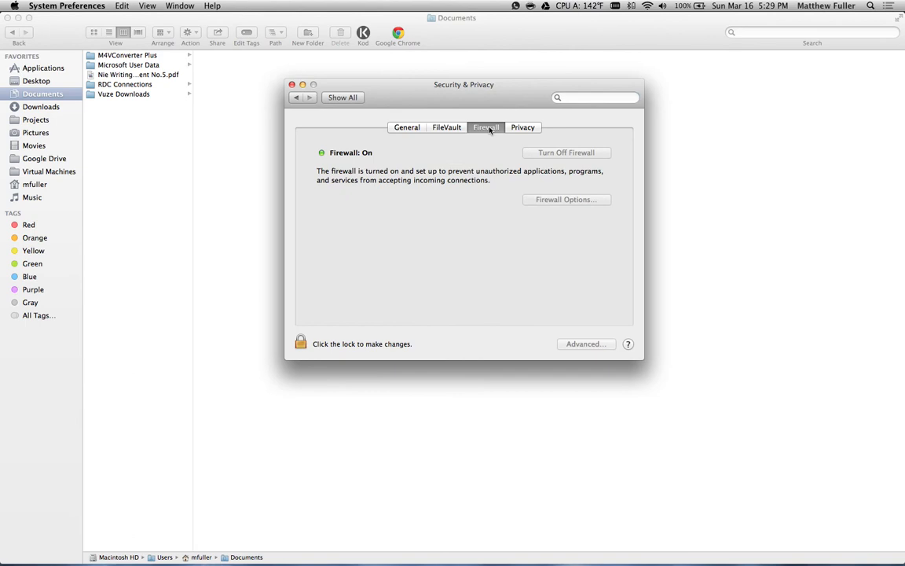
{"action": "left_click", "coordinate": [301, 344]}
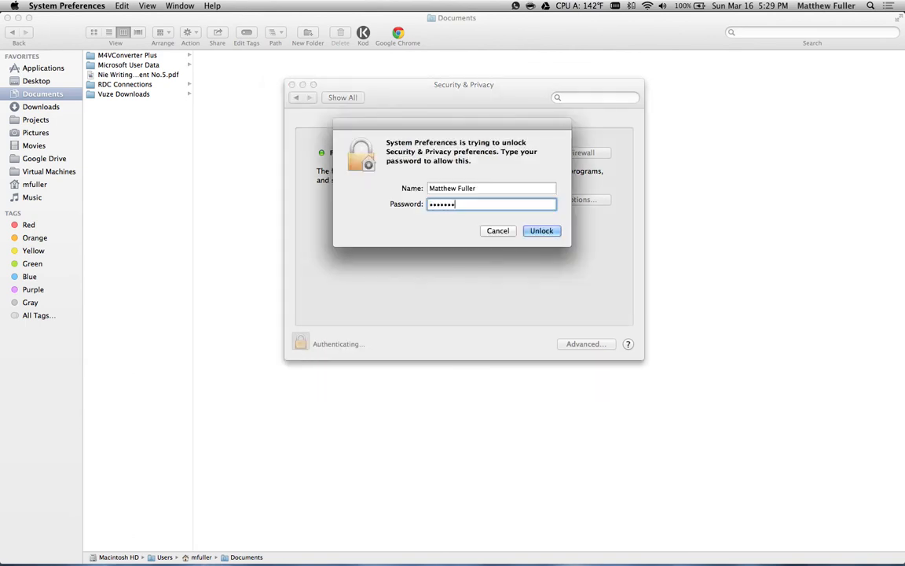
{"action": "left_click", "coordinate": [541, 230]}
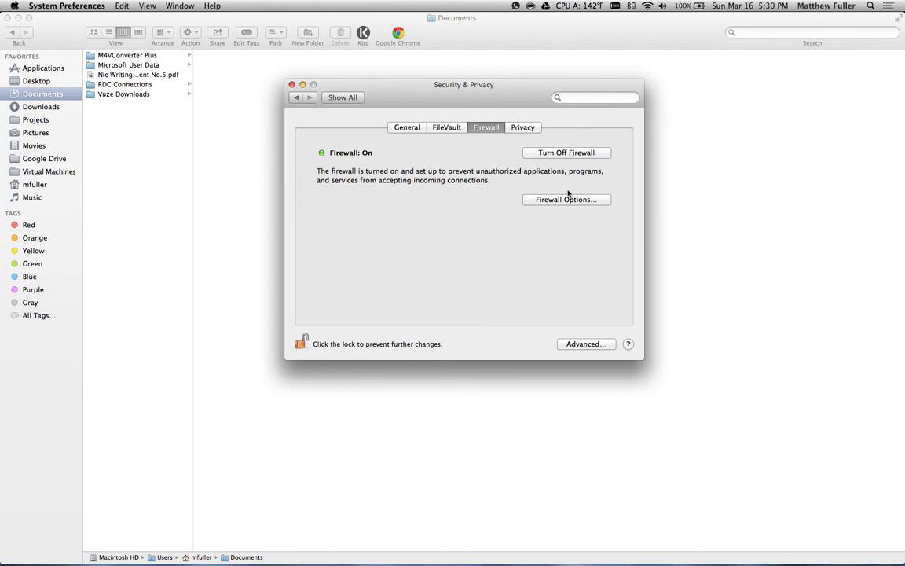
Step: Open Firewall Options and review the allowed-apps list, selecting mysqld along the way
{"action": "left_click", "coordinate": [566, 199]}
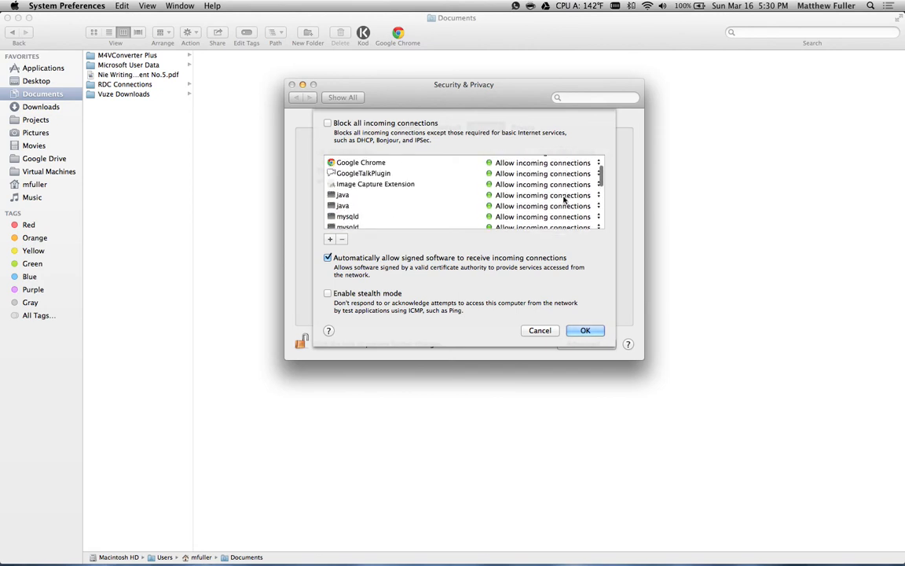
{"action": "scroll", "scroll_direction": "up", "scroll_amount": 3}
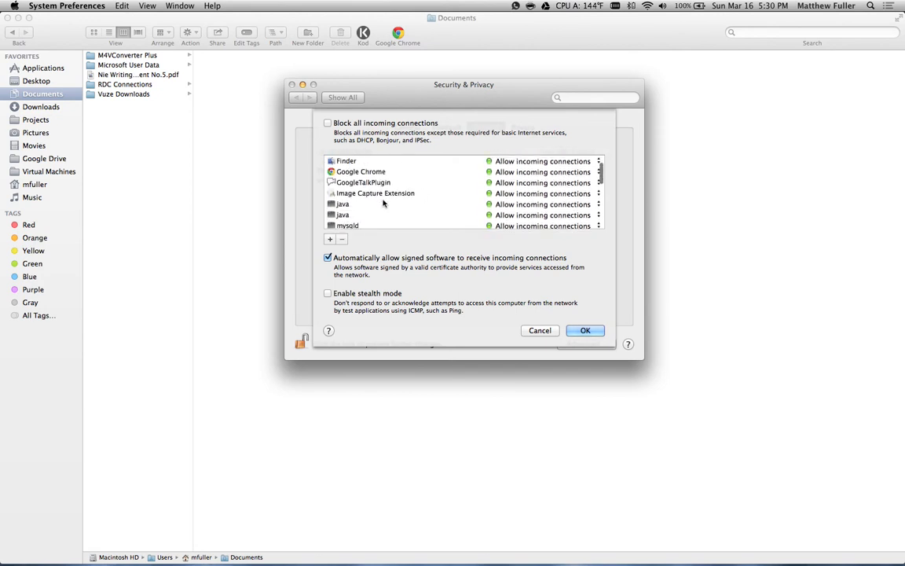
{"action": "left_click", "coordinate": [347, 223]}
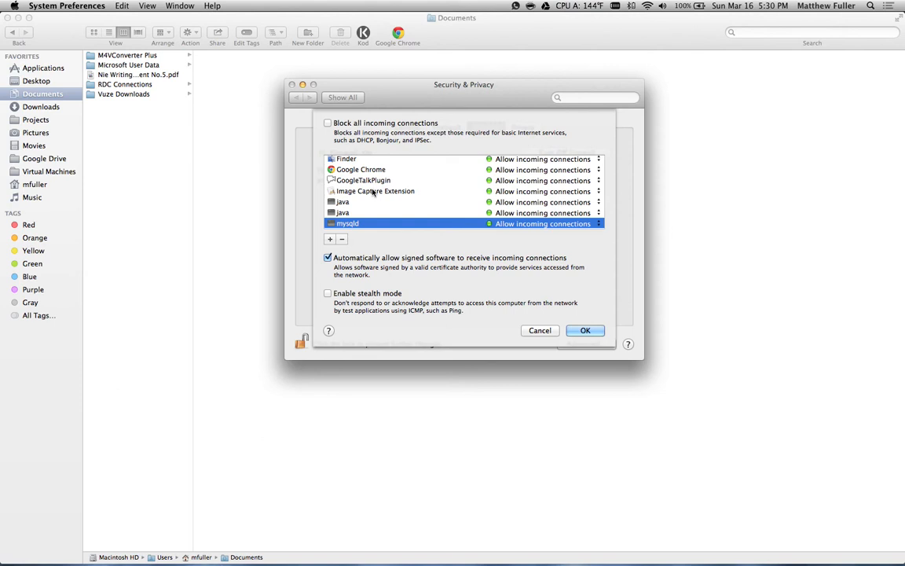
{"action": "scroll", "scroll_direction": "down", "scroll_amount": 3}
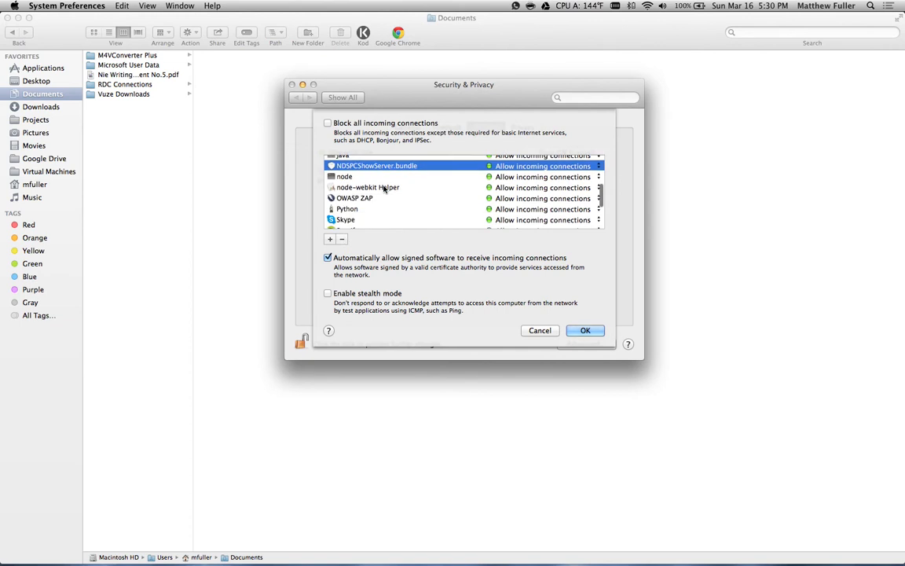
{"action": "scroll", "scroll_direction": "down", "scroll_amount": 3}
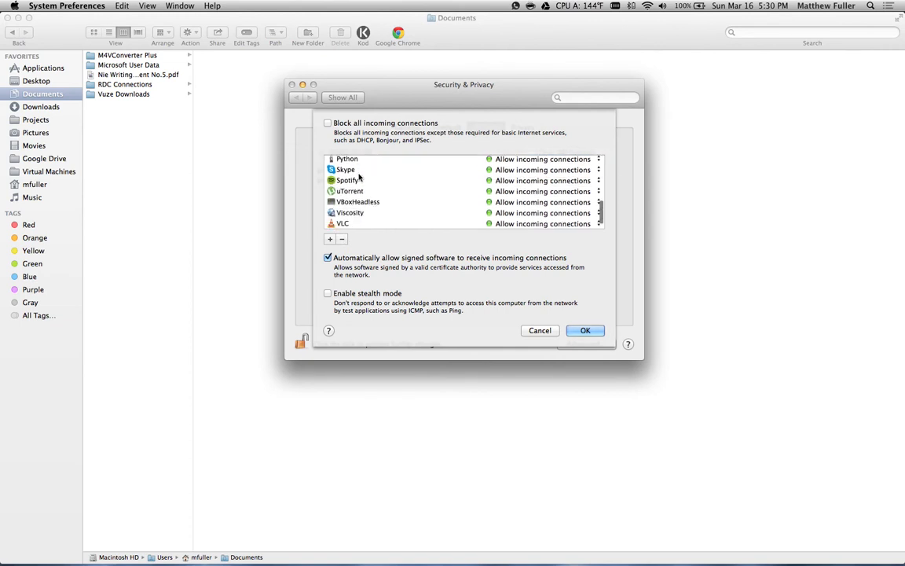
{"action": "scroll", "scroll_direction": "up", "scroll_amount": 3}
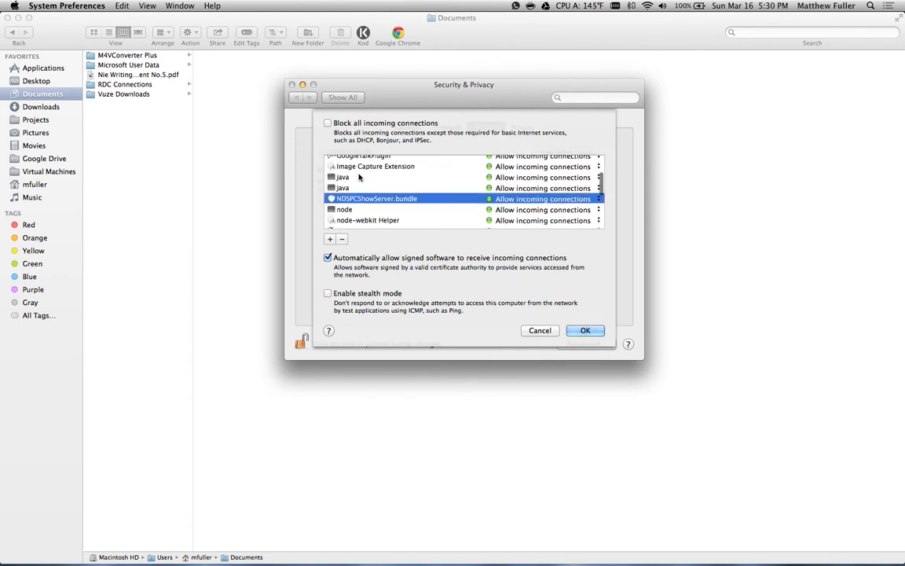
{"action": "scroll", "scroll_direction": "down", "scroll_amount": 3}
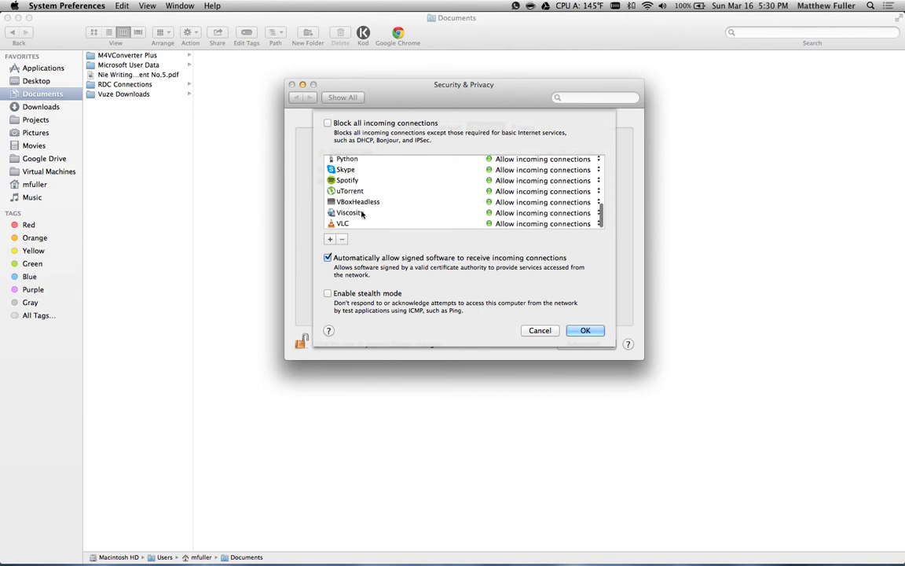
{"action": "scroll", "scroll_direction": "up", "scroll_amount": 3}
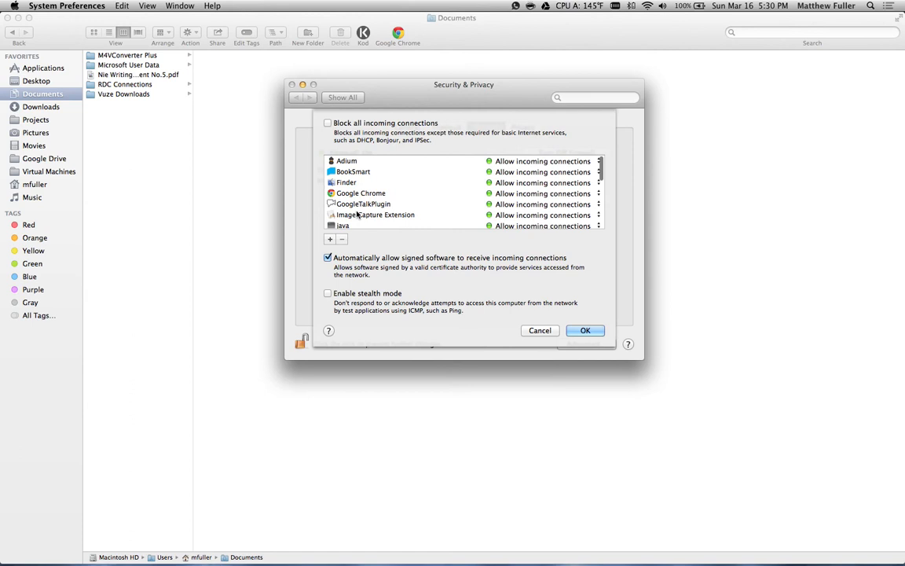
{"action": "left_click", "coordinate": [329, 239]}
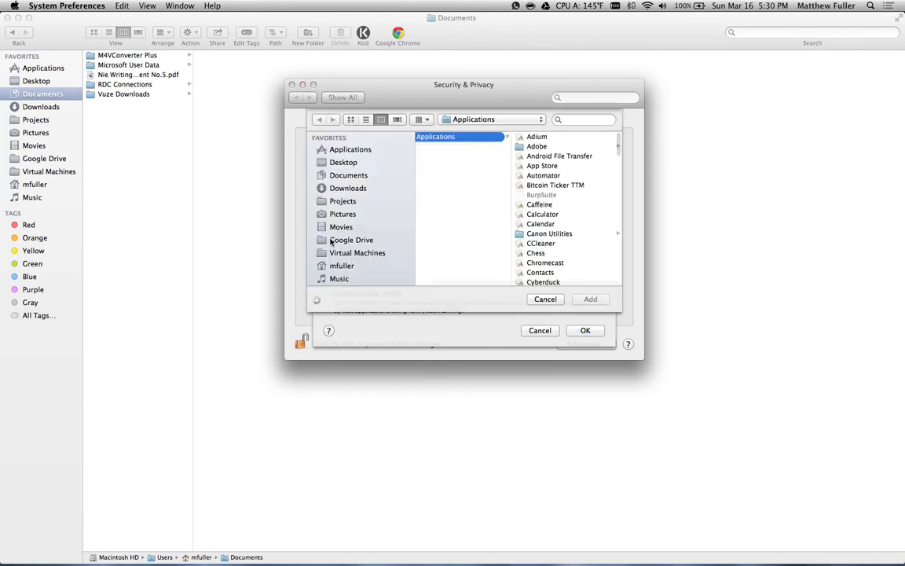
{"action": "scroll", "scroll_direction": "down", "scroll_amount": 3}
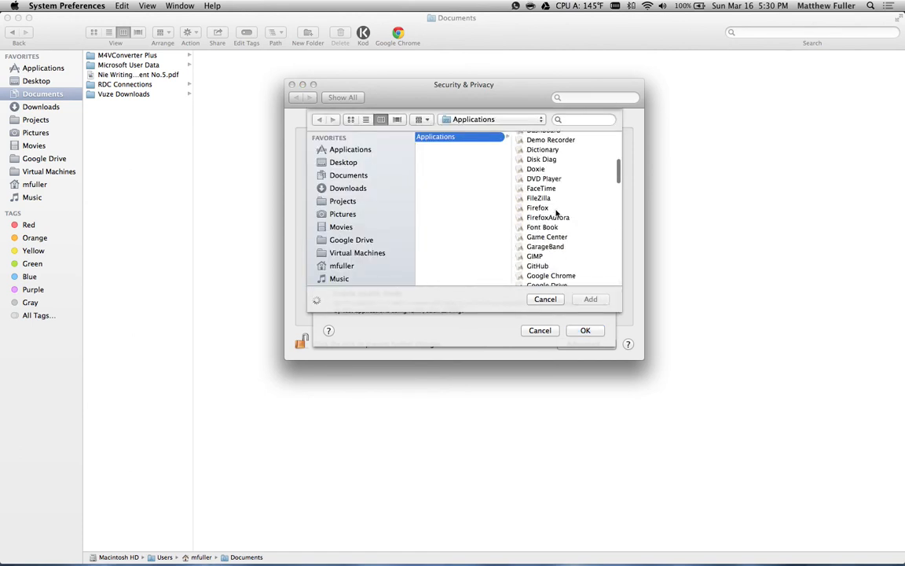
{"action": "scroll", "scroll_direction": "down", "scroll_amount": 3}
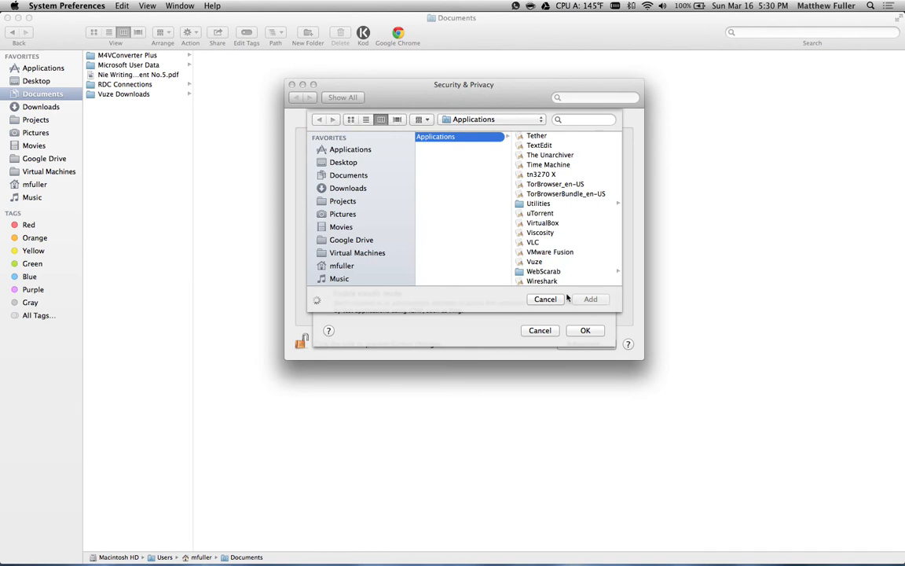
{"action": "left_click", "coordinate": [545, 298]}
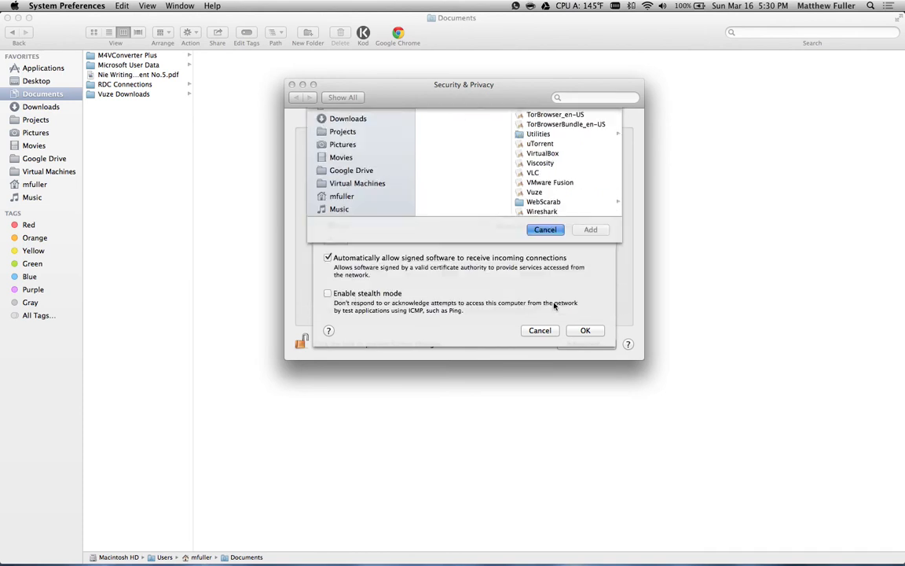
Step: Delete BookSmart from the Firewall Options allowed-apps list with the minus button
{"action": "left_click", "coordinate": [546, 229]}
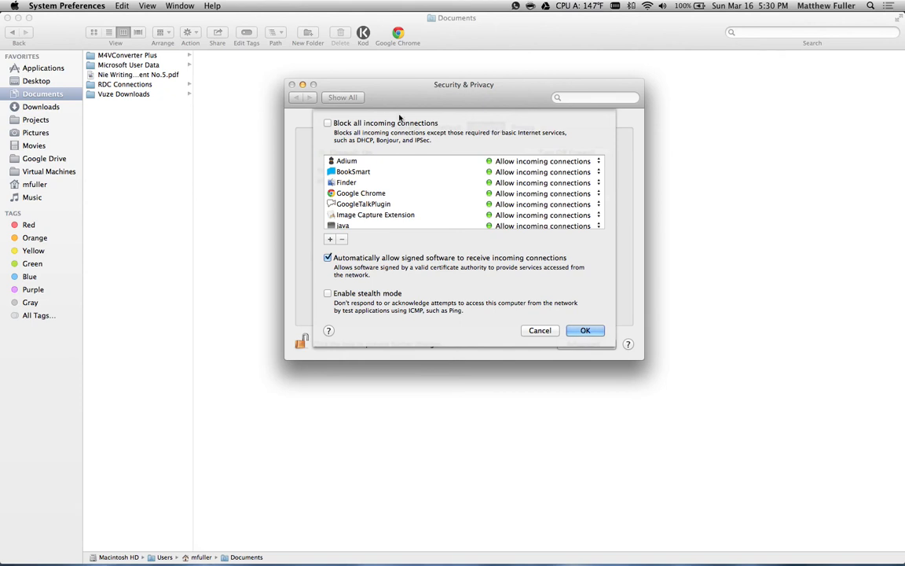
{"action": "mouse_move", "coordinate": [386, 296]}
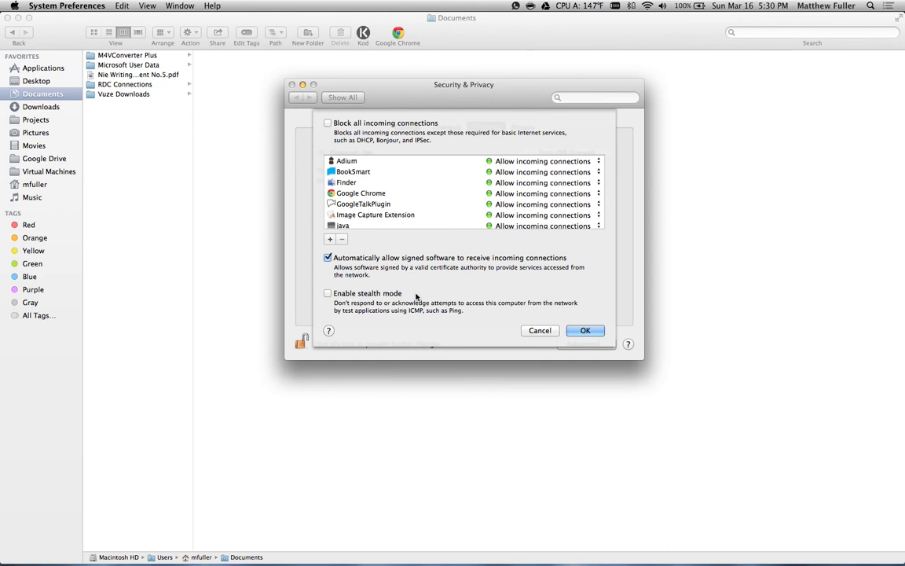
{"action": "mouse_move", "coordinate": [421, 112]}
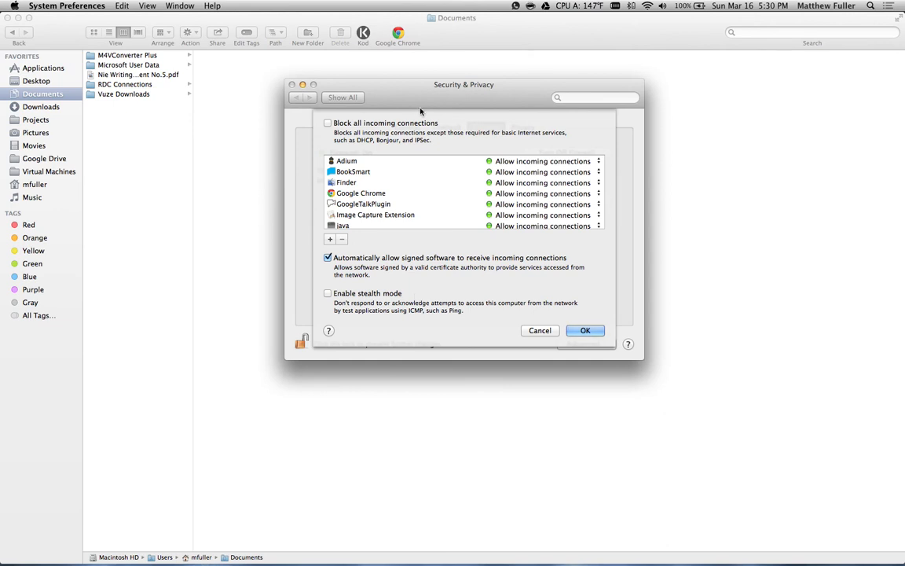
{"action": "mouse_move", "coordinate": [402, 132]}
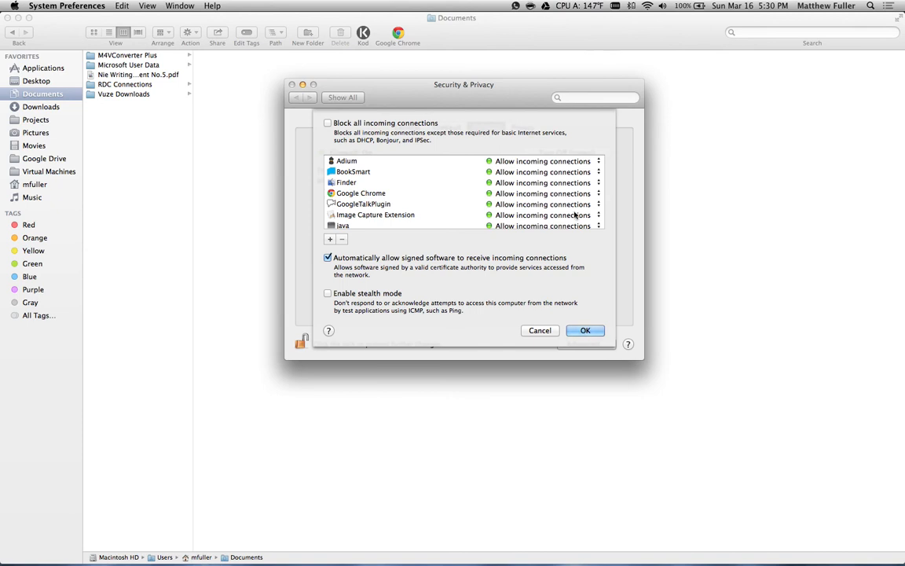
{"action": "left_click", "coordinate": [353, 171]}
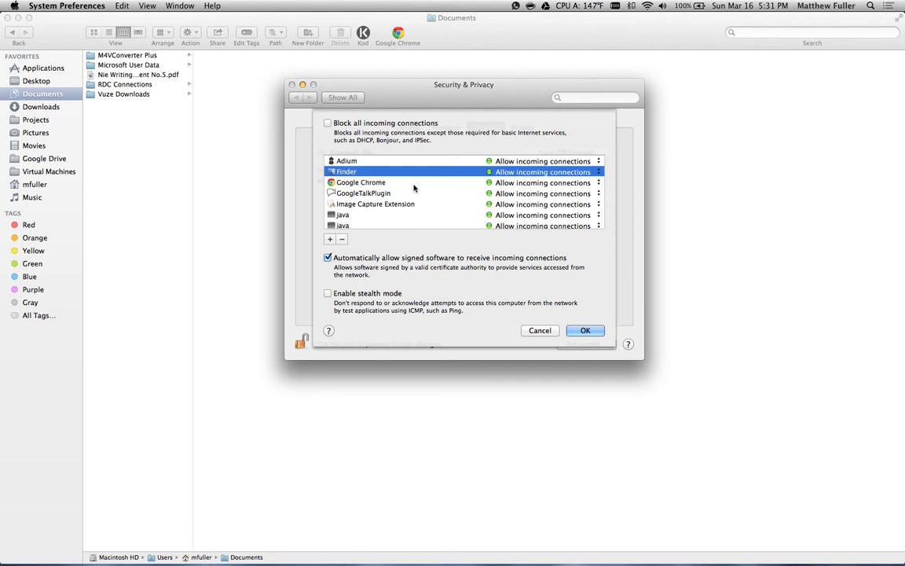
{"action": "scroll", "scroll_direction": "down", "scroll_amount": 3}
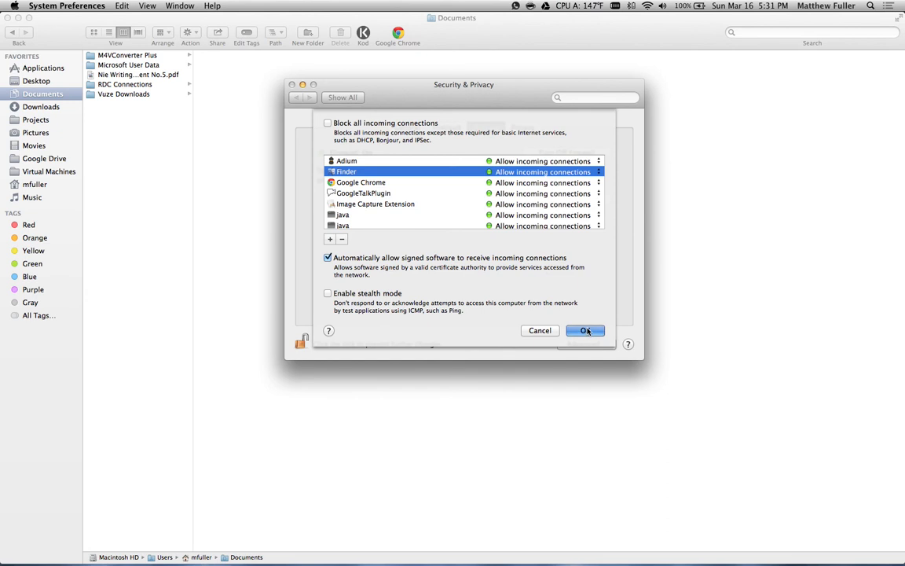
Step: Confirm the Firewall Options sheet with OK to keep the trimmed app list
{"action": "left_click", "coordinate": [585, 330]}
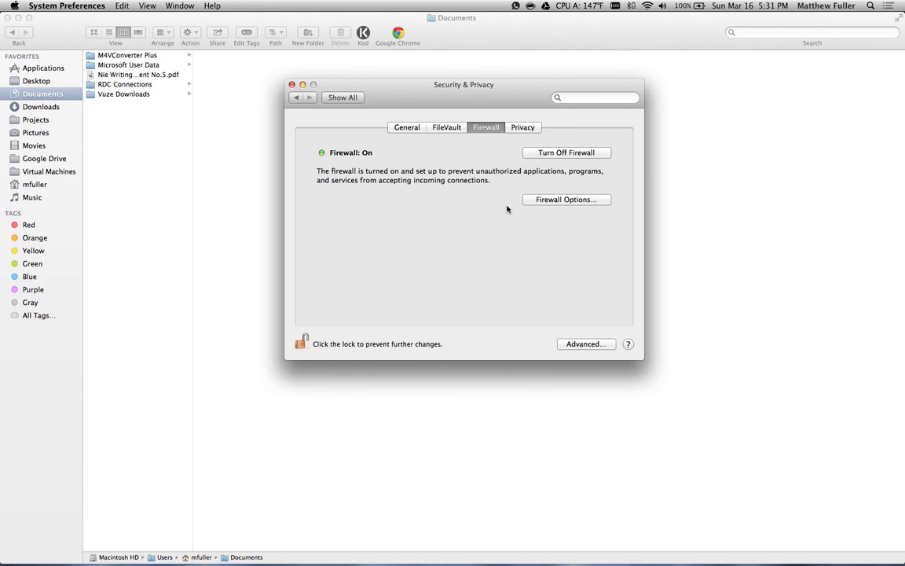
{"action": "mouse_move", "coordinate": [507, 154]}
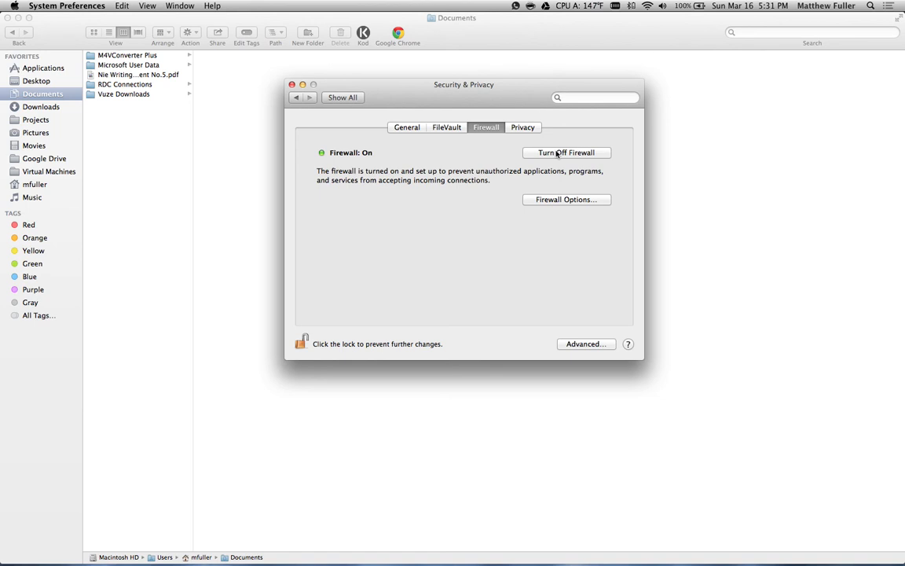
{"action": "mouse_move", "coordinate": [572, 344]}
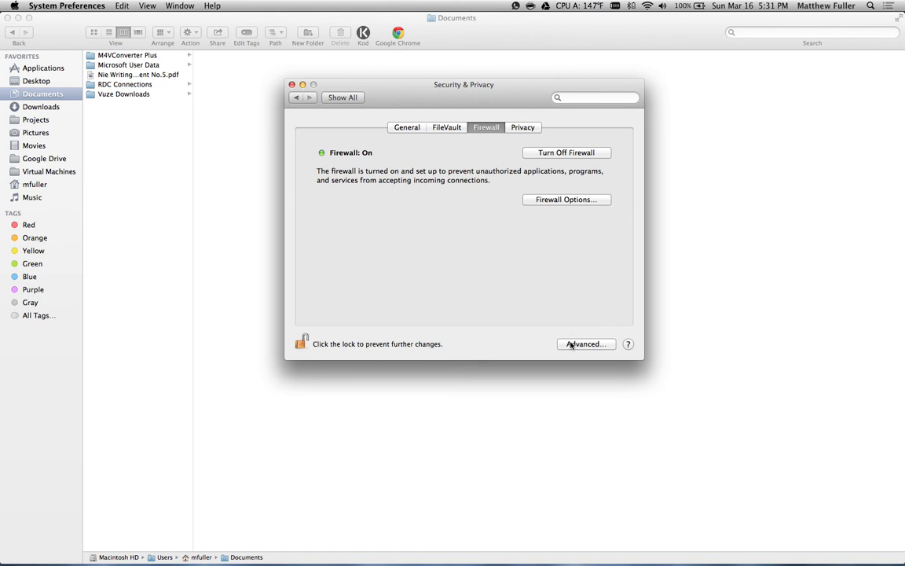
{"action": "mouse_move", "coordinate": [508, 252]}
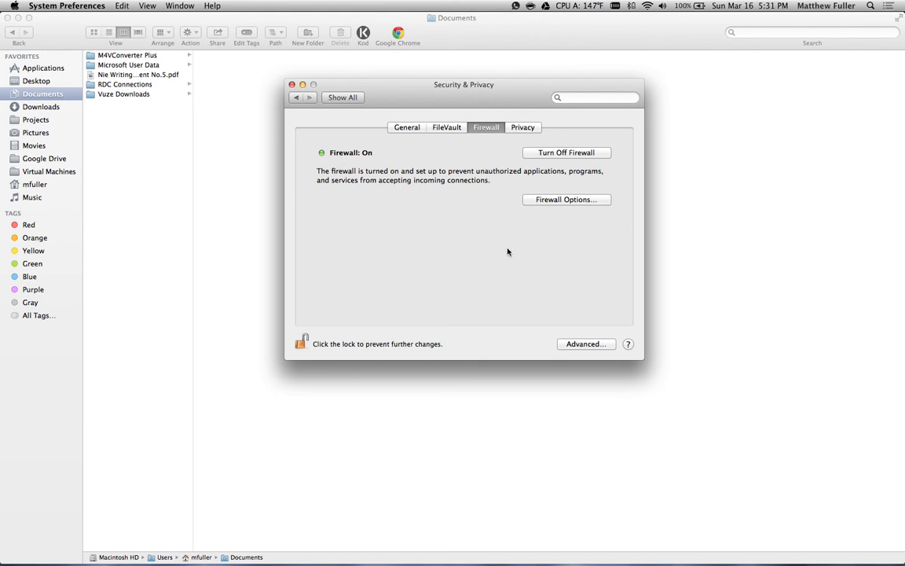